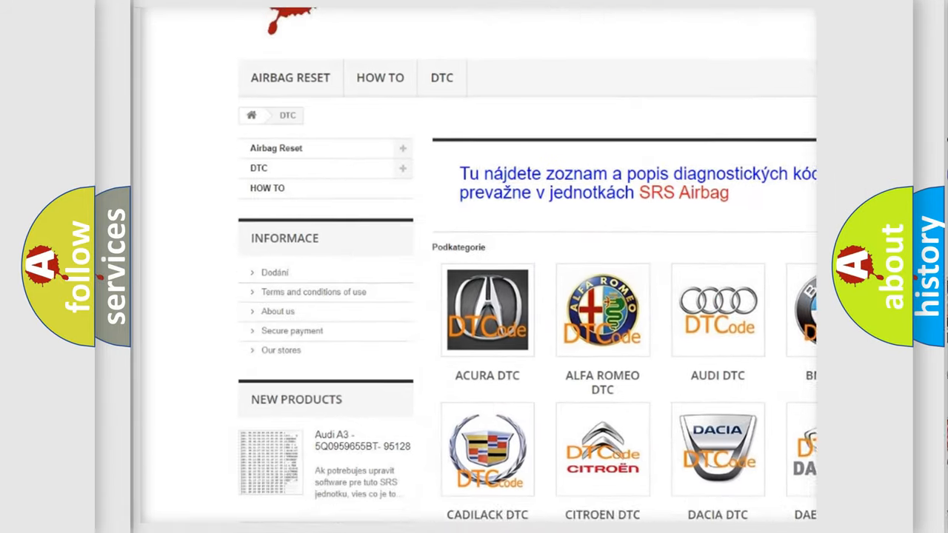
scroll(down, 3)
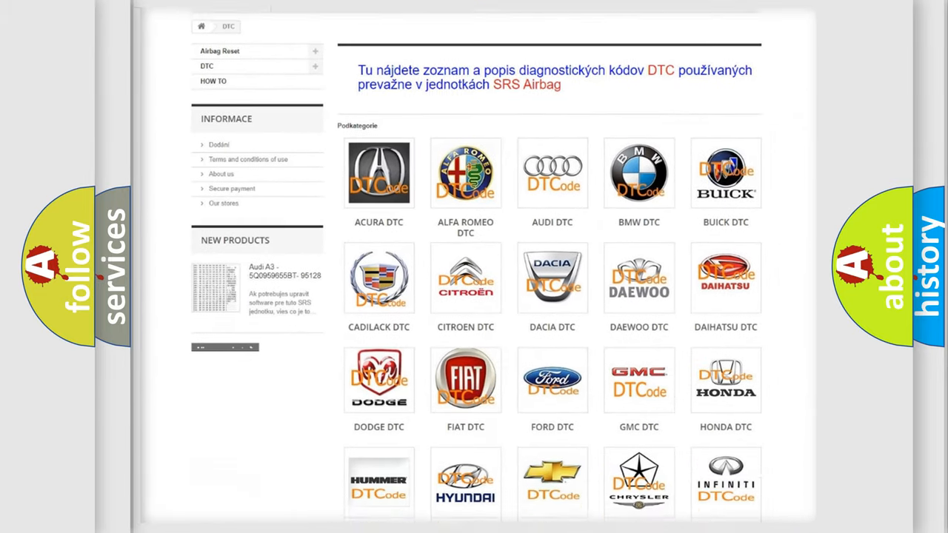
scroll(down, 3)
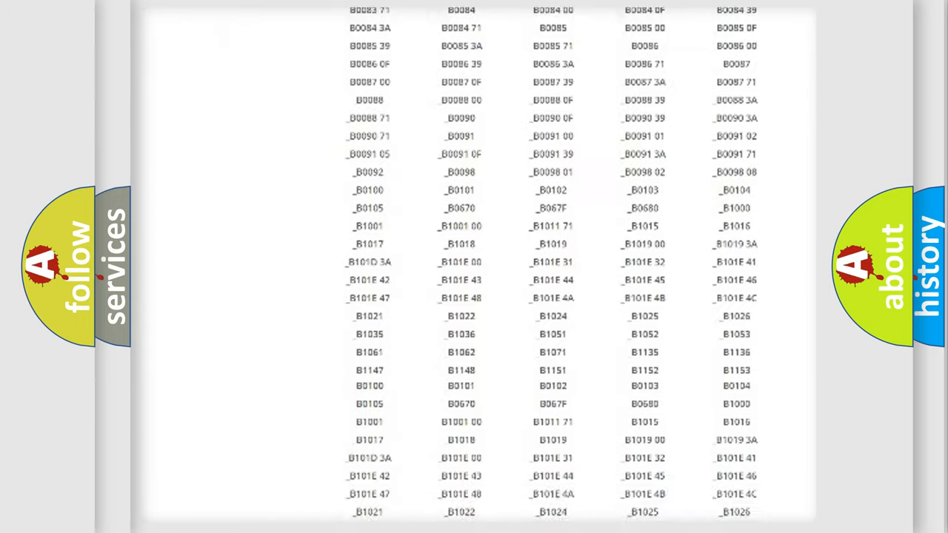
scroll(down, 3)
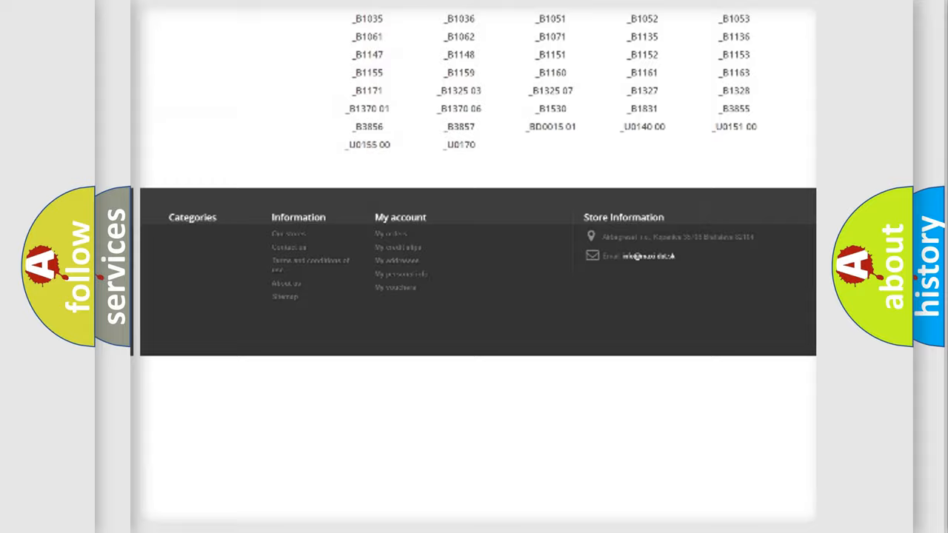